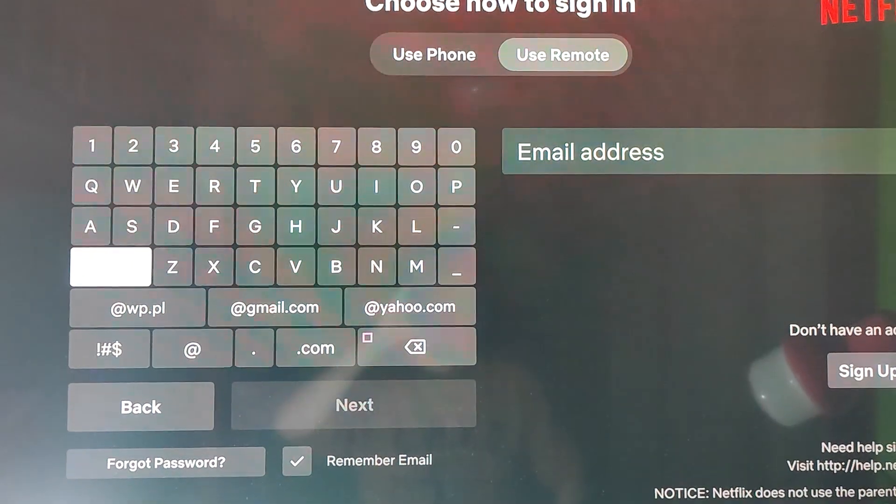
- Toggle the Netflix sign-in keyboard from uppercase to lowercase letters with the shift key
{"action": "left_click", "coordinate": [111, 267]}
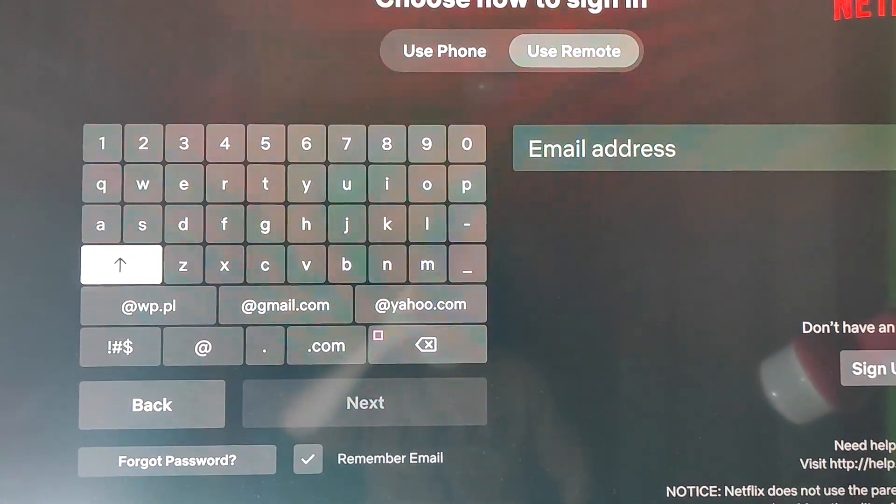